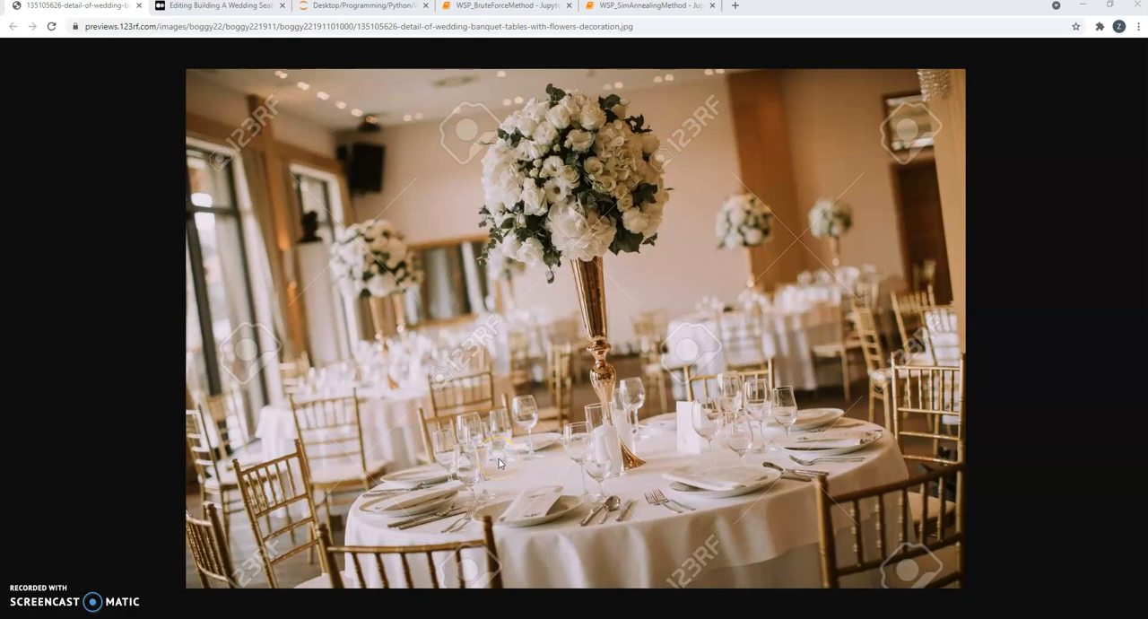
# Bring up the Medium draft and highlight 'Wedding Seating Plan' in its title.
pyautogui.click(220, 6)
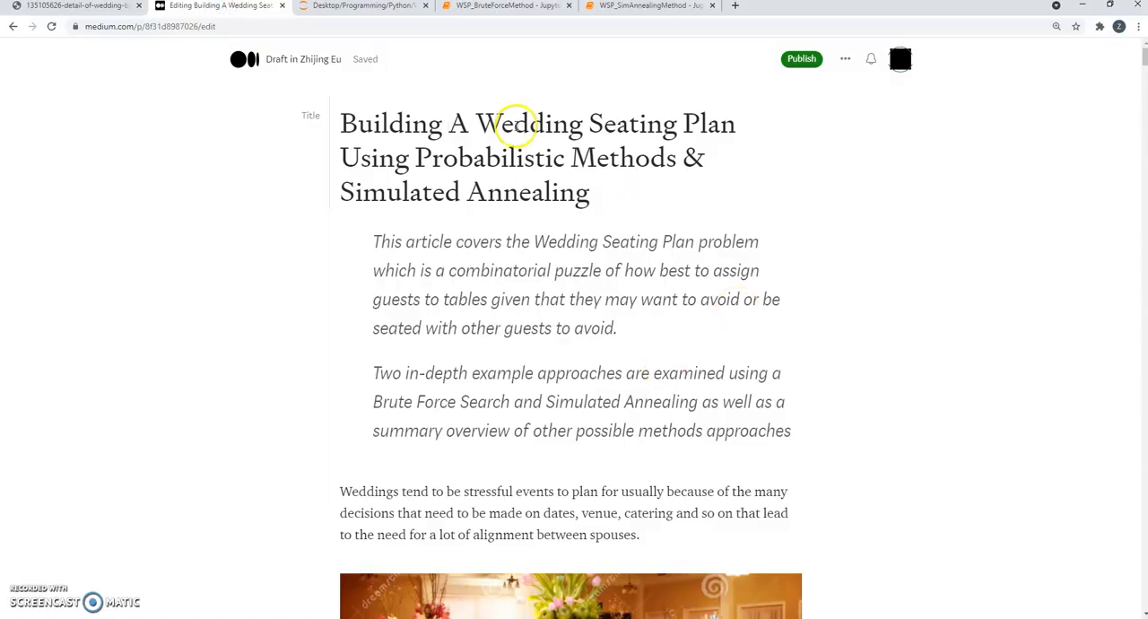
pyautogui.moveTo(475, 124); pyautogui.dragTo(734, 124)
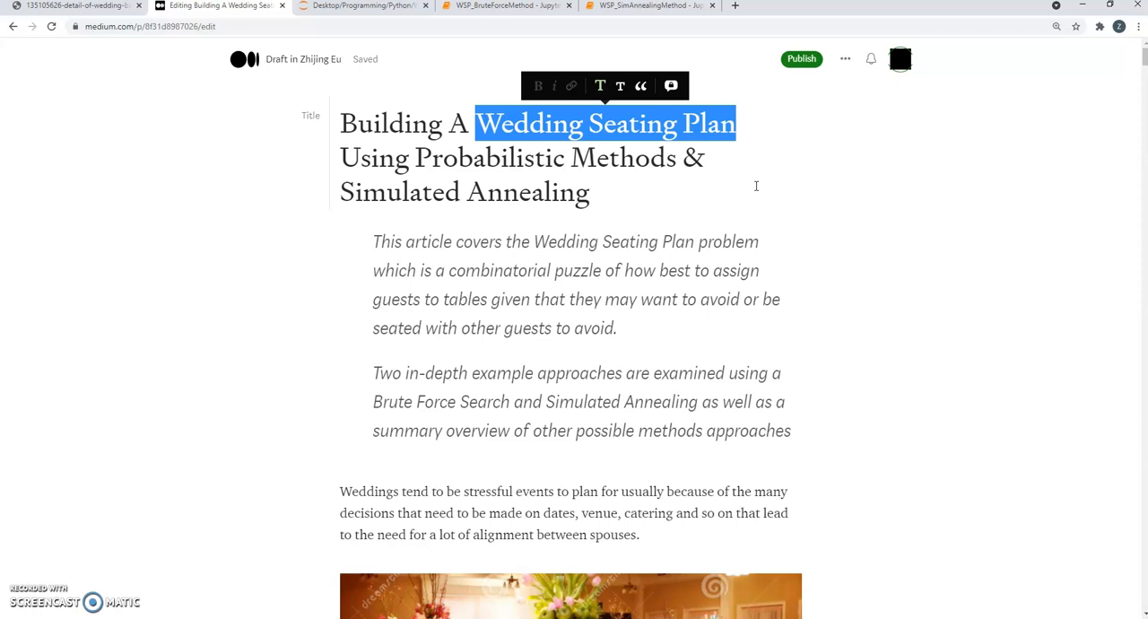
pyautogui.moveTo(797, 168)
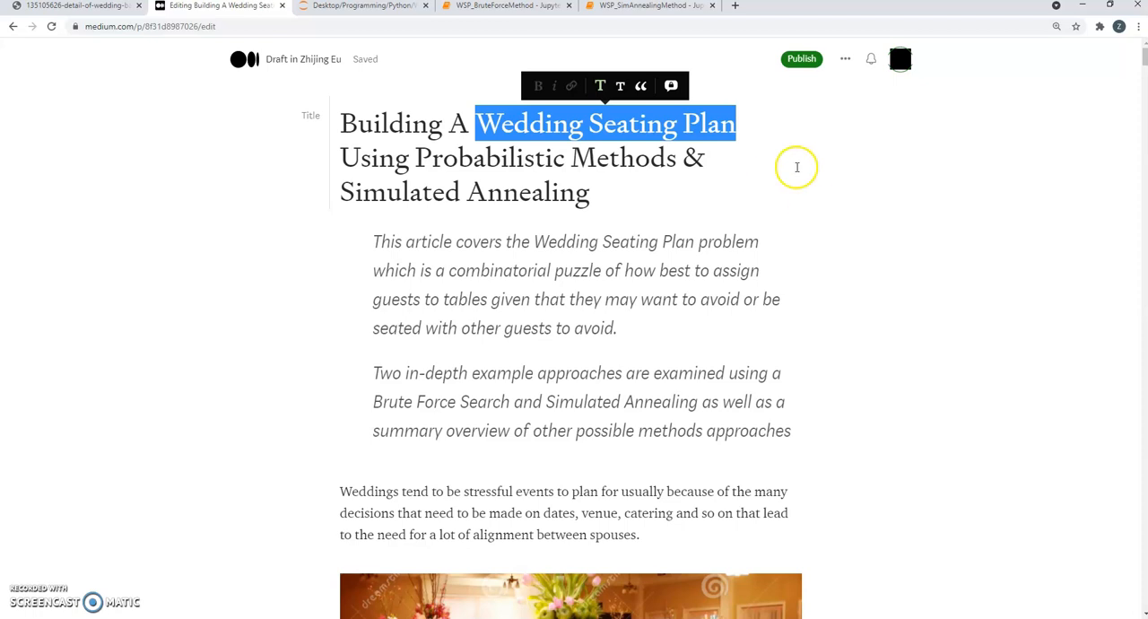
pyautogui.moveTo(797, 161)
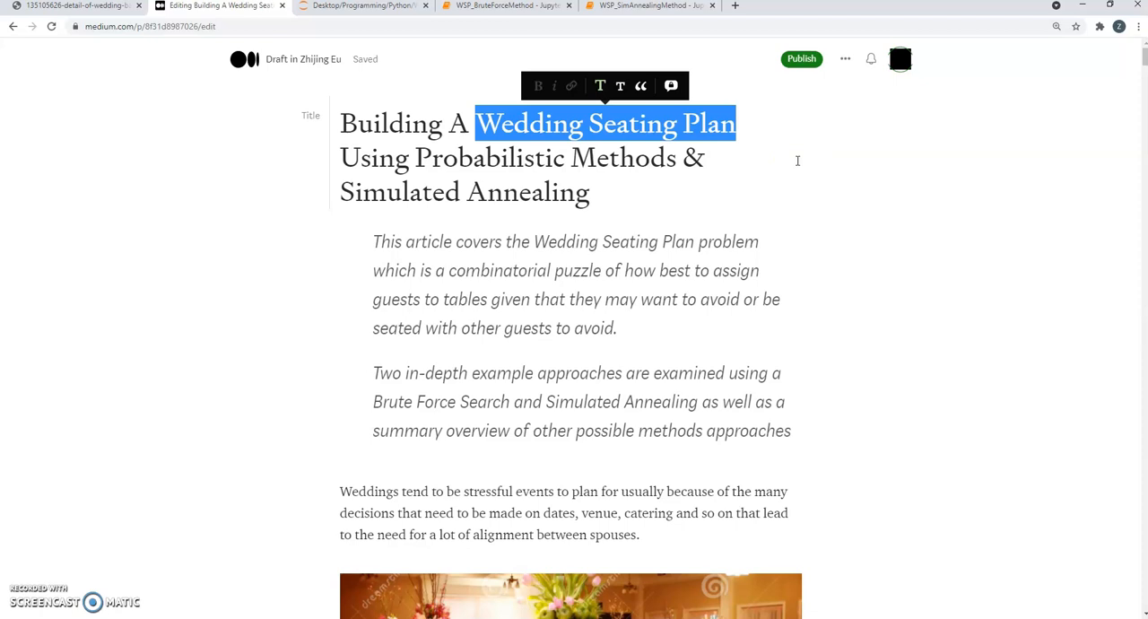
pyautogui.moveTo(811, 168)
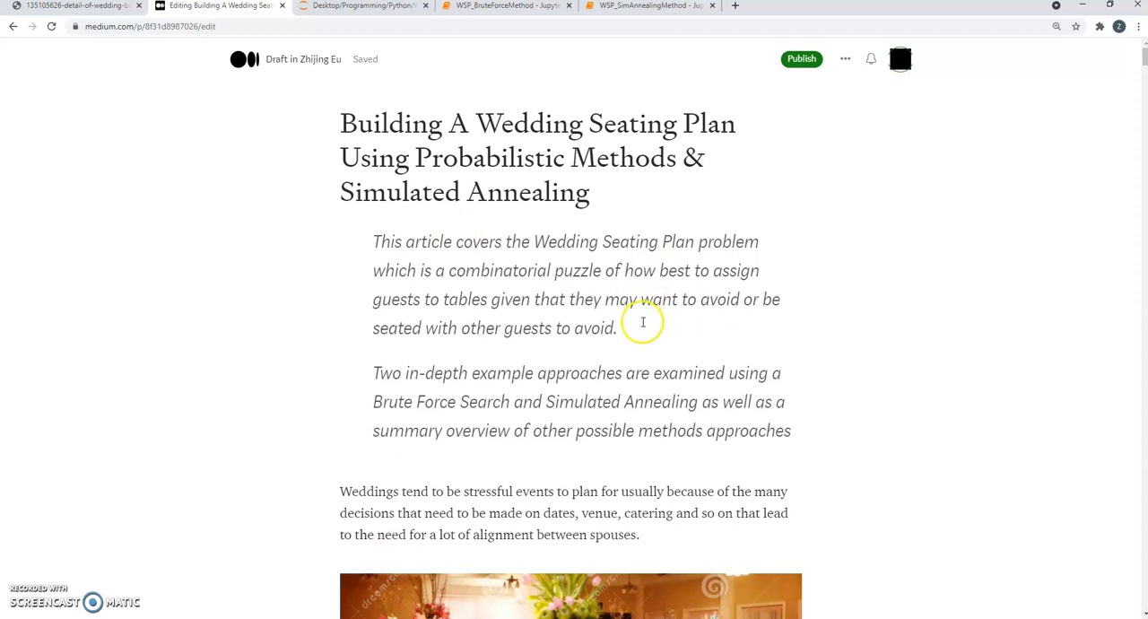
pyautogui.scroll(-3)
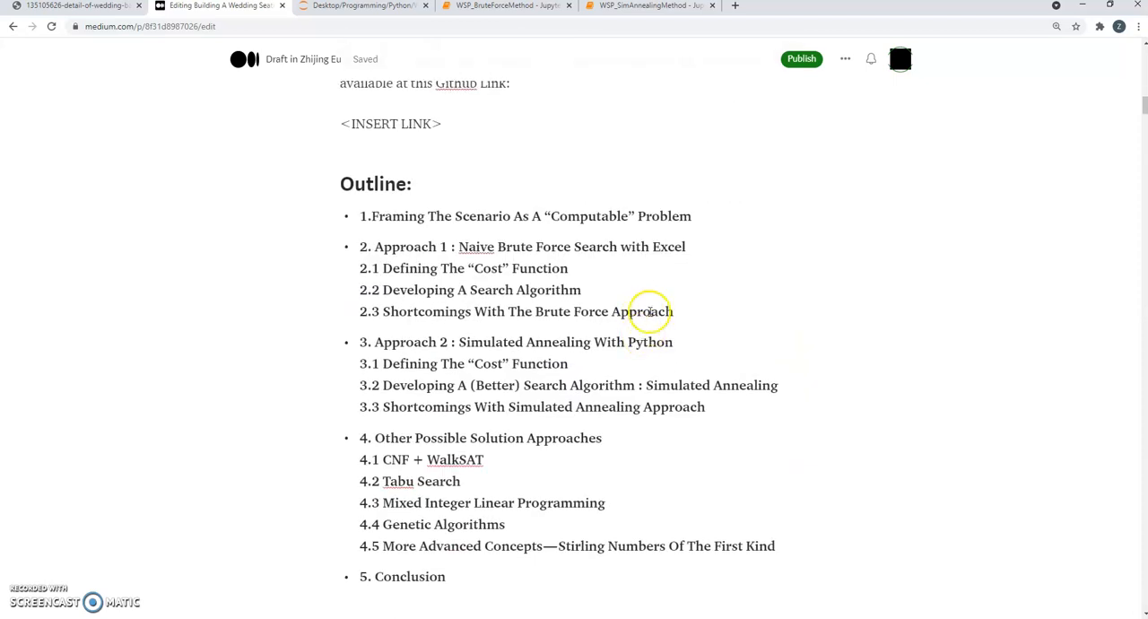
pyautogui.moveTo(360, 247)
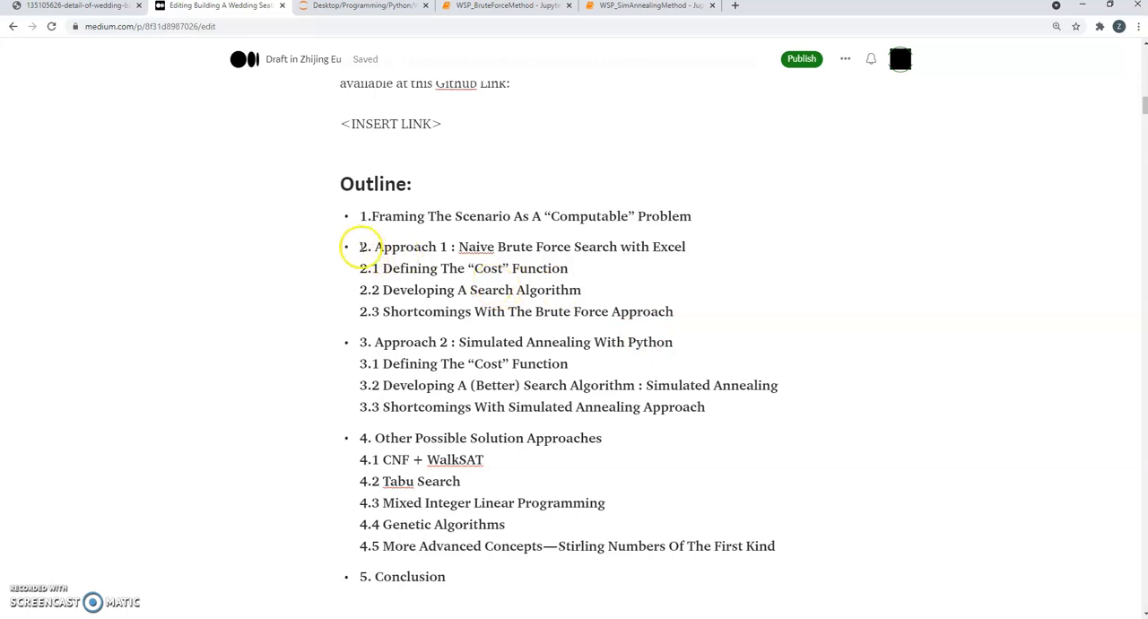
pyautogui.moveTo(460, 246); pyautogui.dragTo(686, 246)
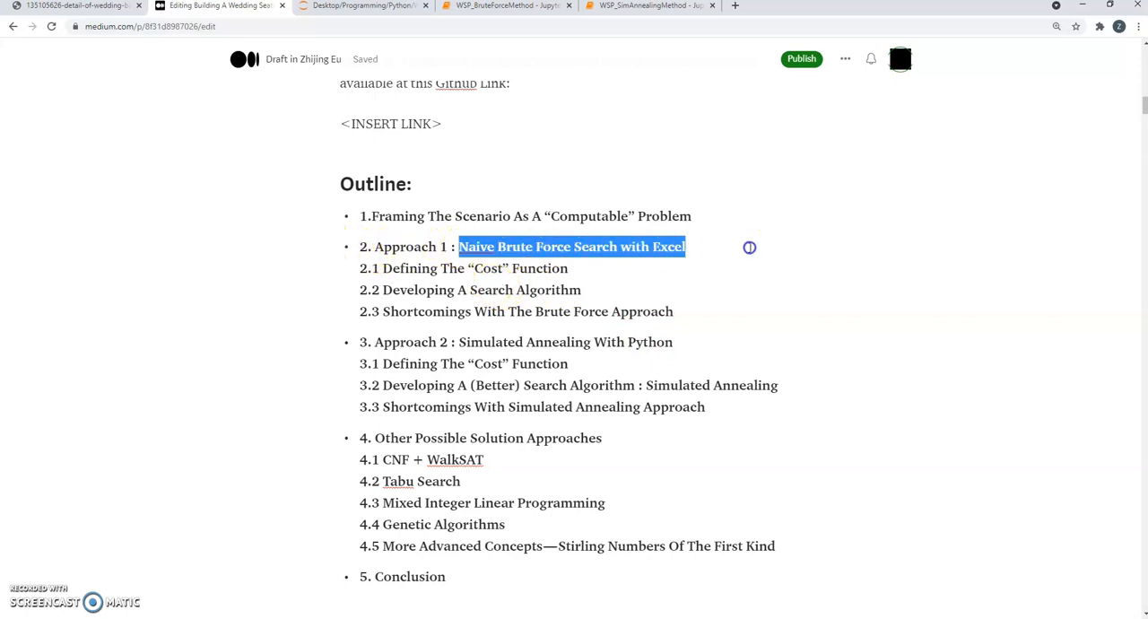
pyautogui.click(571, 246)
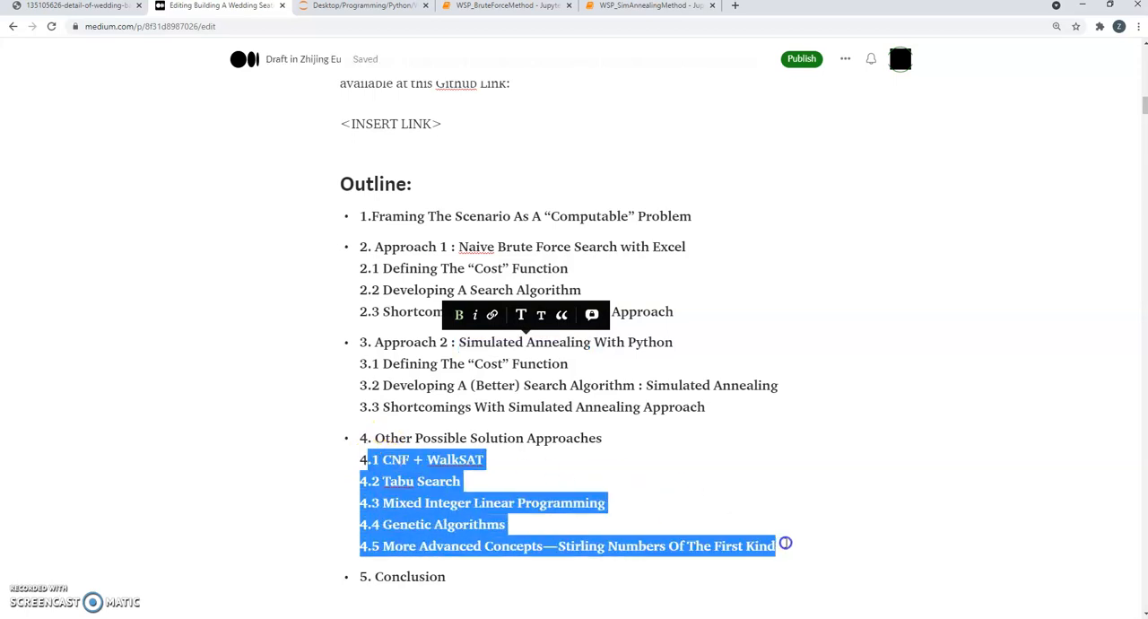
pyautogui.click(365, 466)
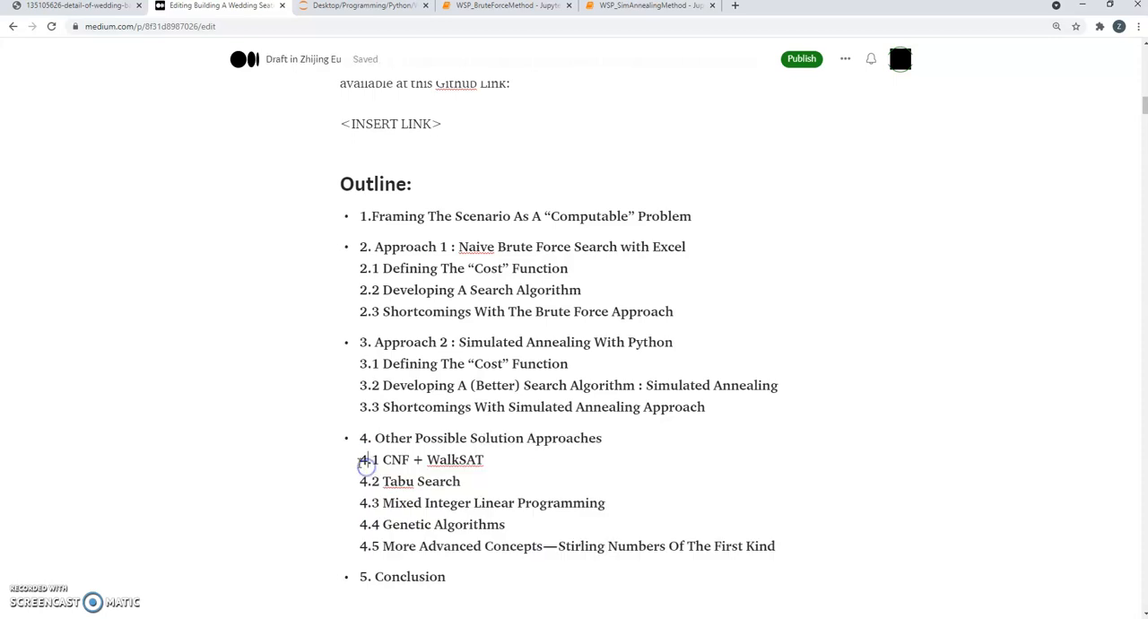
pyautogui.moveTo(359, 460); pyautogui.dragTo(776, 546)
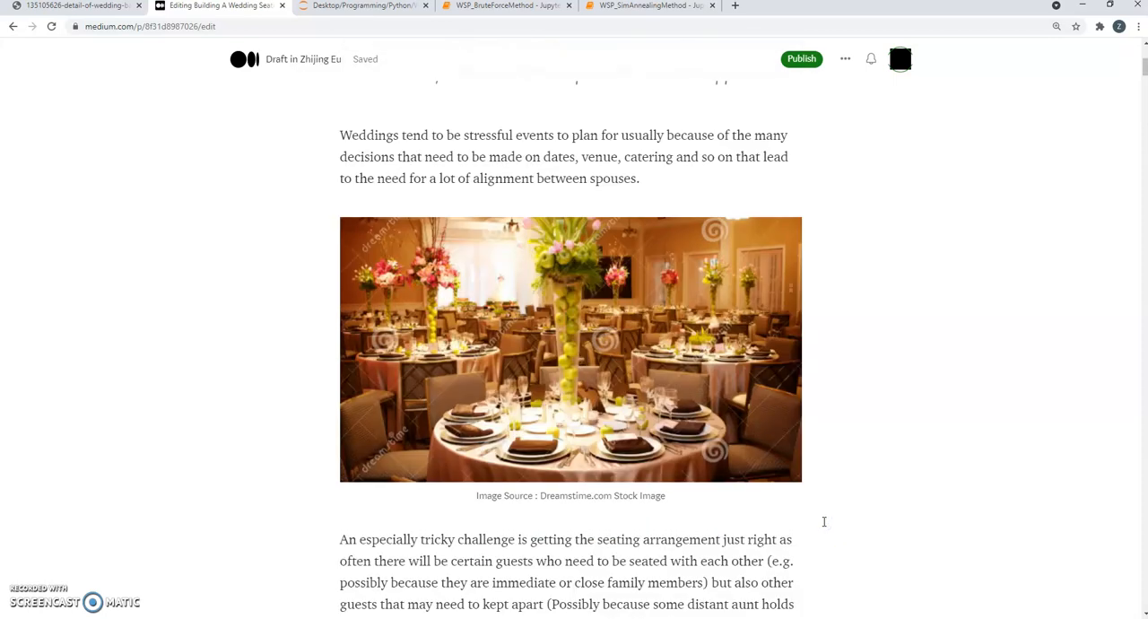
pyautogui.scroll(3)
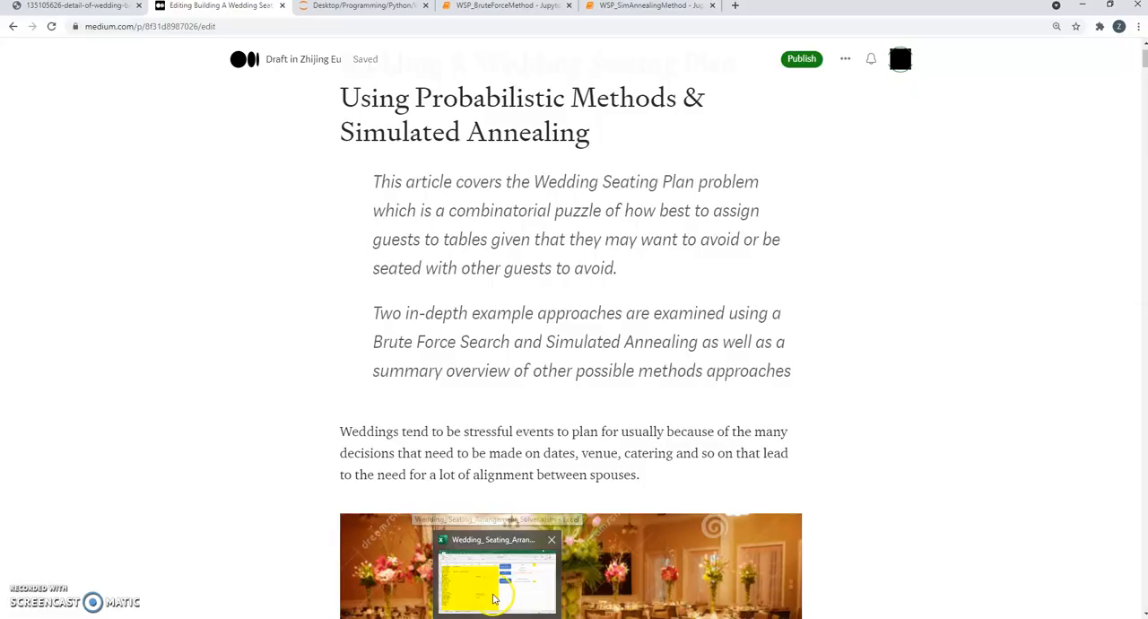
# Generate seating assignments in the solver workbook and view the Table_Arrangement sheet.
pyautogui.click(495, 600)
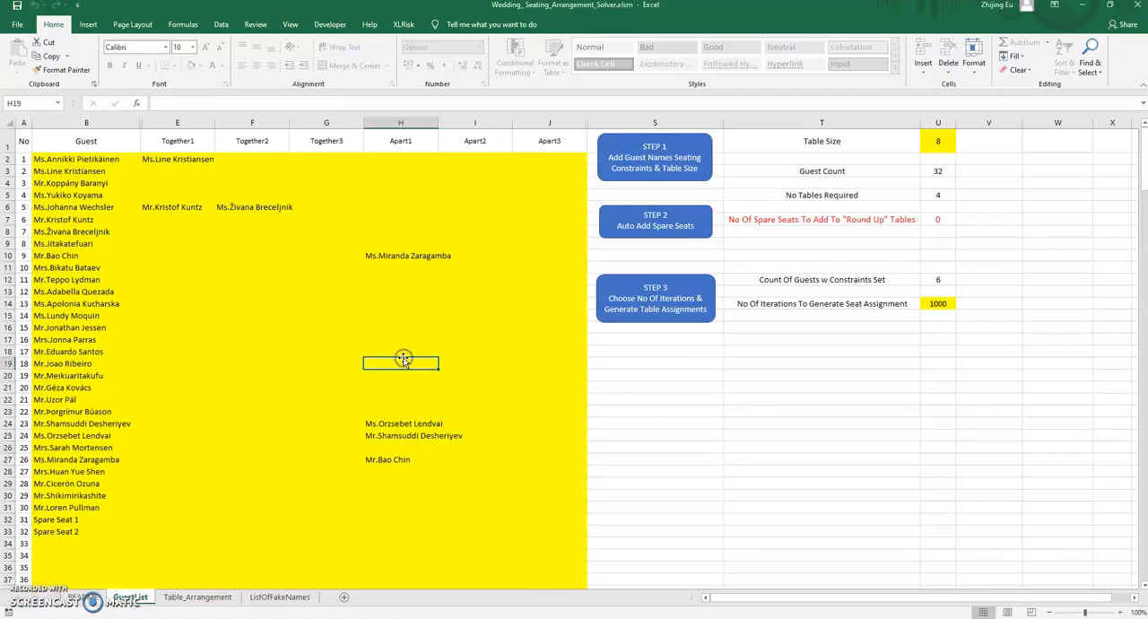
pyautogui.moveTo(404, 361)
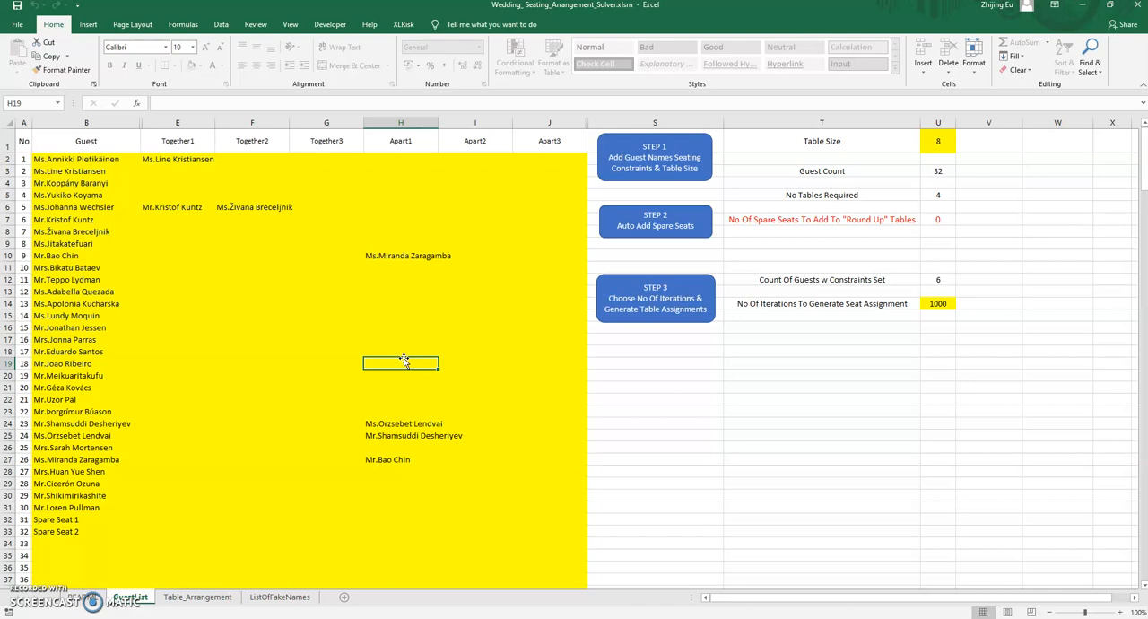
pyautogui.moveTo(405, 351)
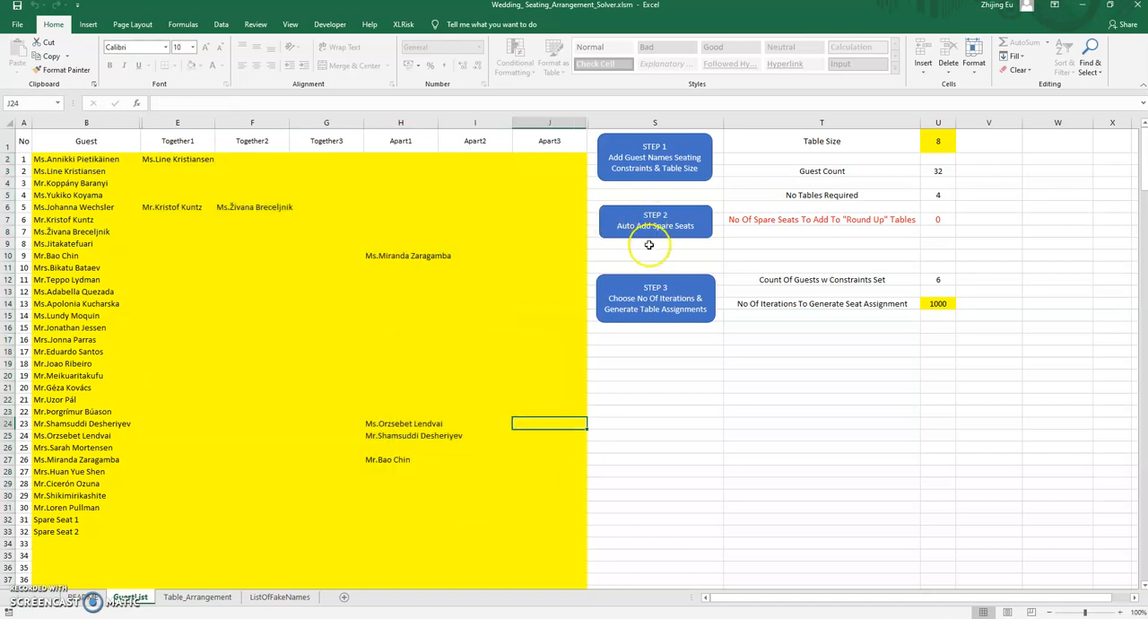
pyautogui.moveTo(655, 307)
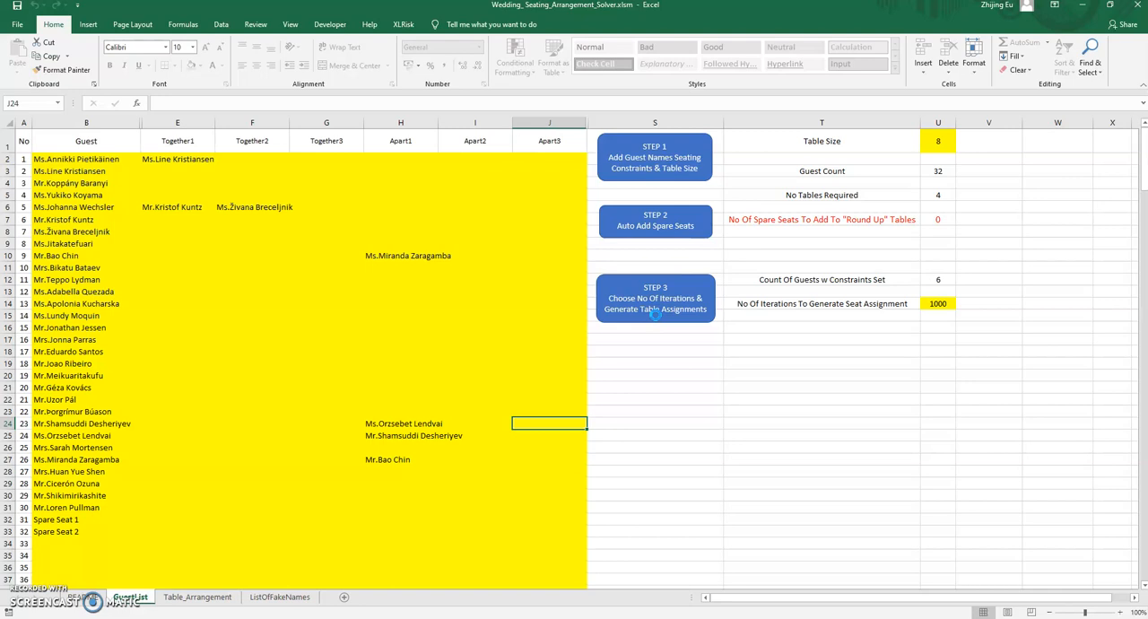
pyautogui.click(655, 298)
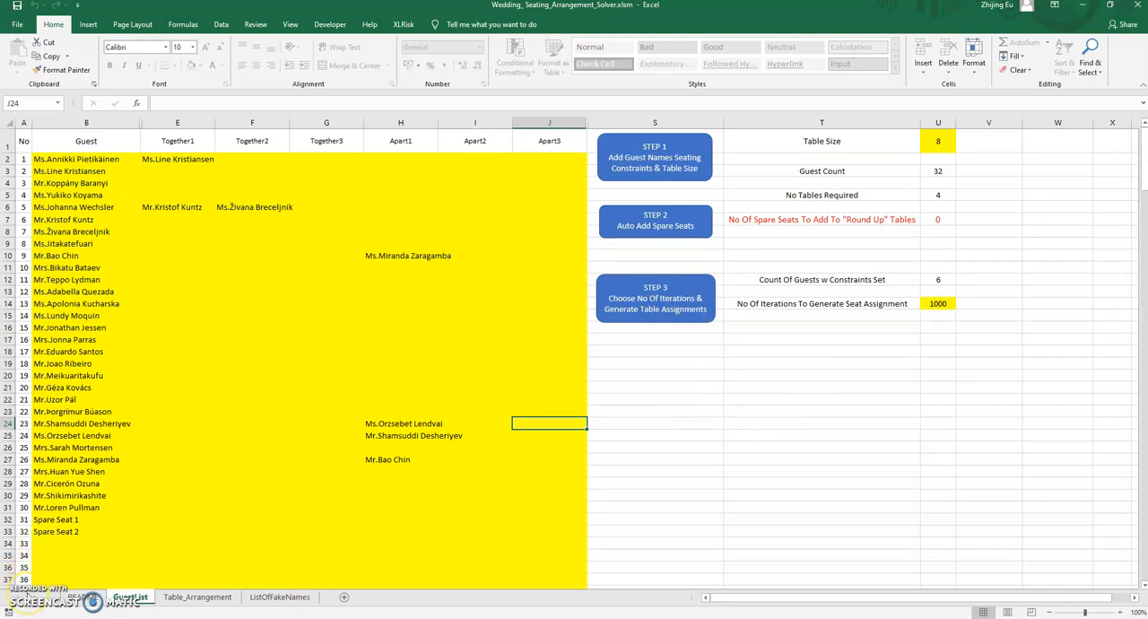
pyautogui.click(191, 592)
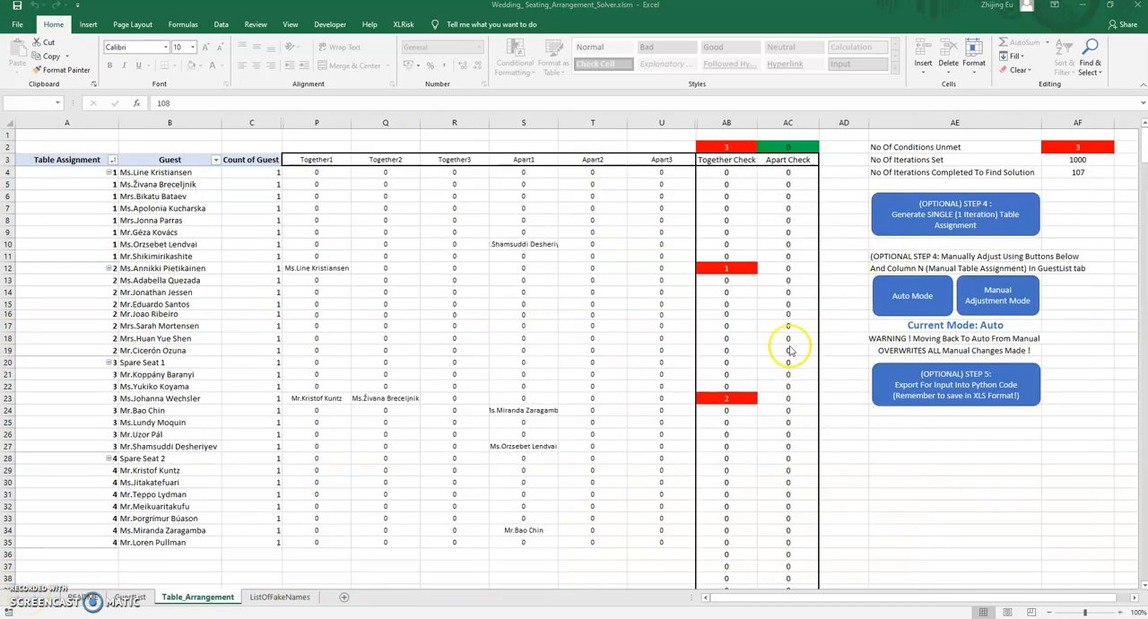
# Run the solver to 0 unmet conditions, glance at Medium, then show the brute force notebook.
pyautogui.click(956, 214)
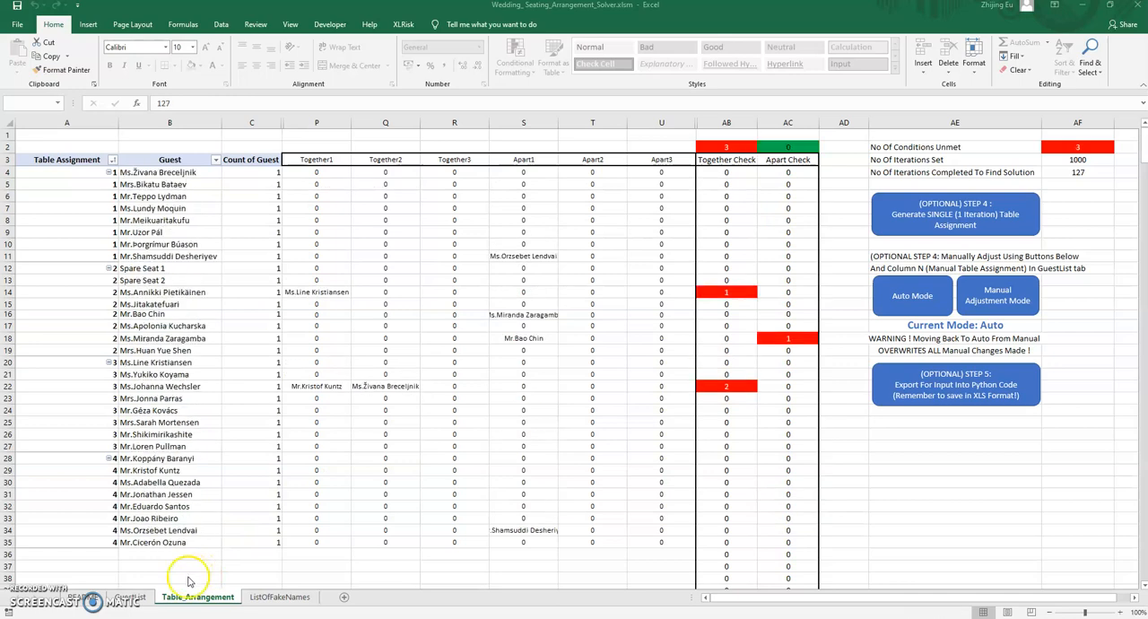
pyautogui.click(957, 213)
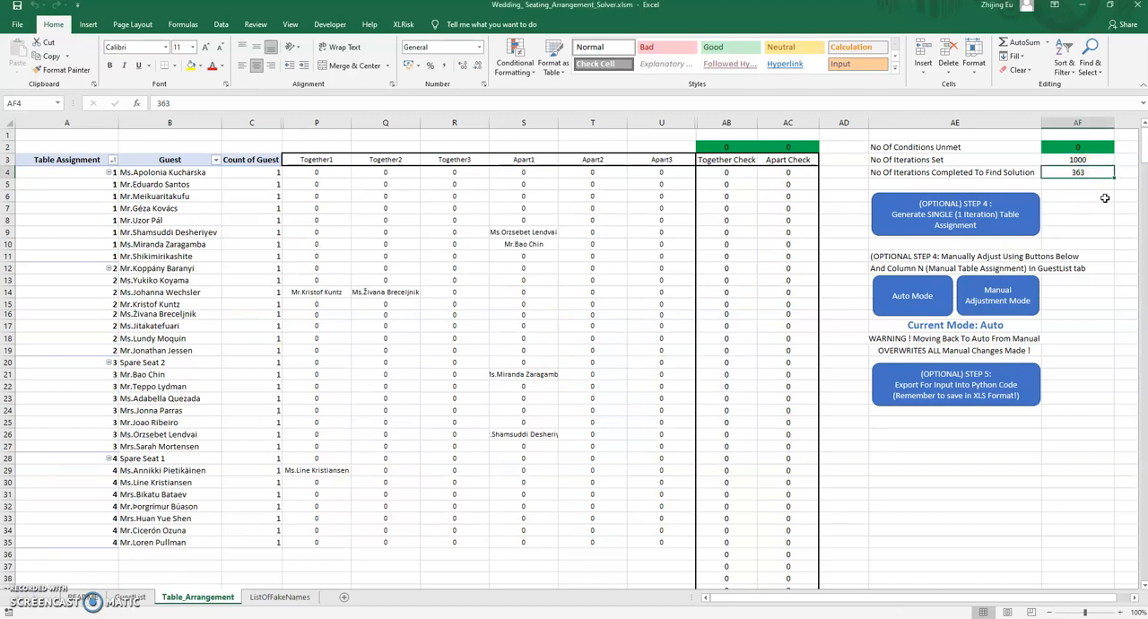
pyautogui.moveTo(561, 304)
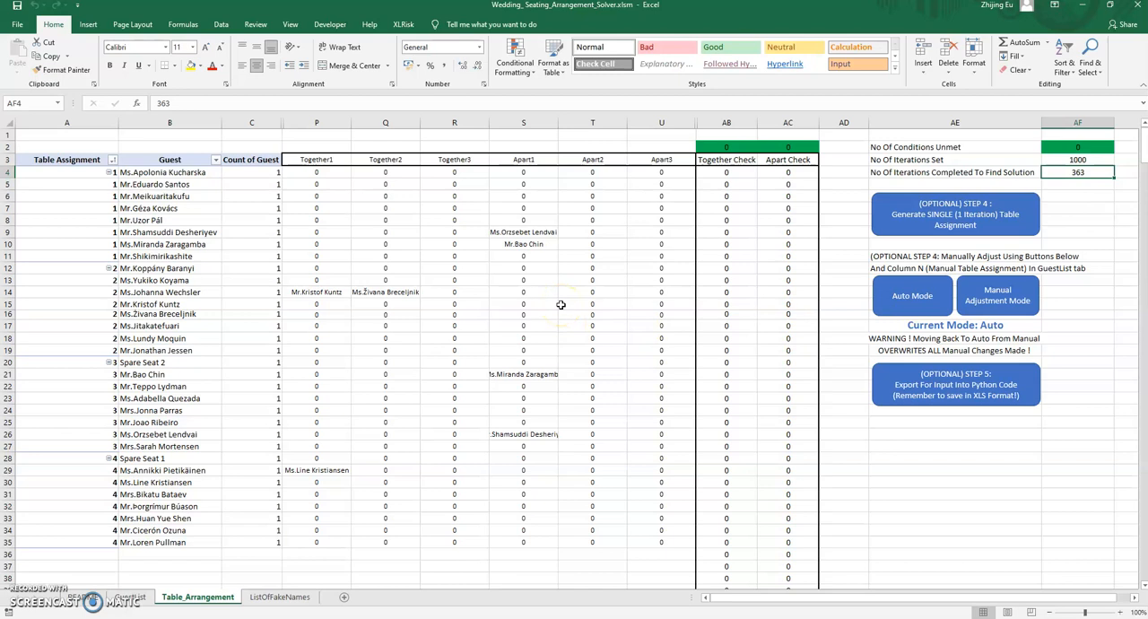
pyautogui.moveTo(470, 468)
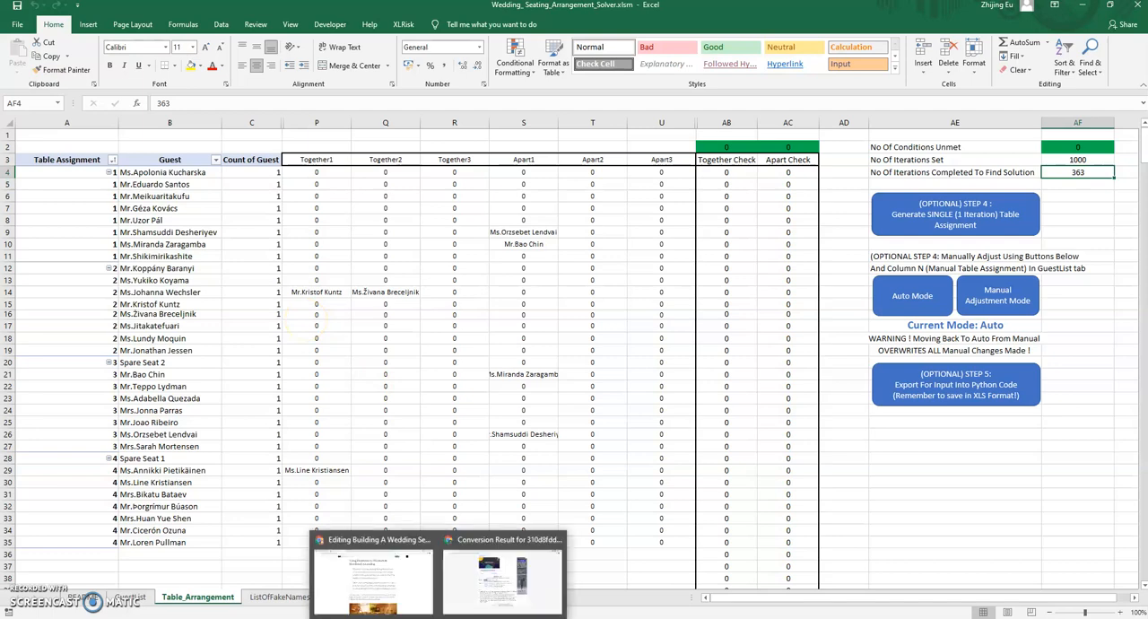
pyautogui.click(371, 566)
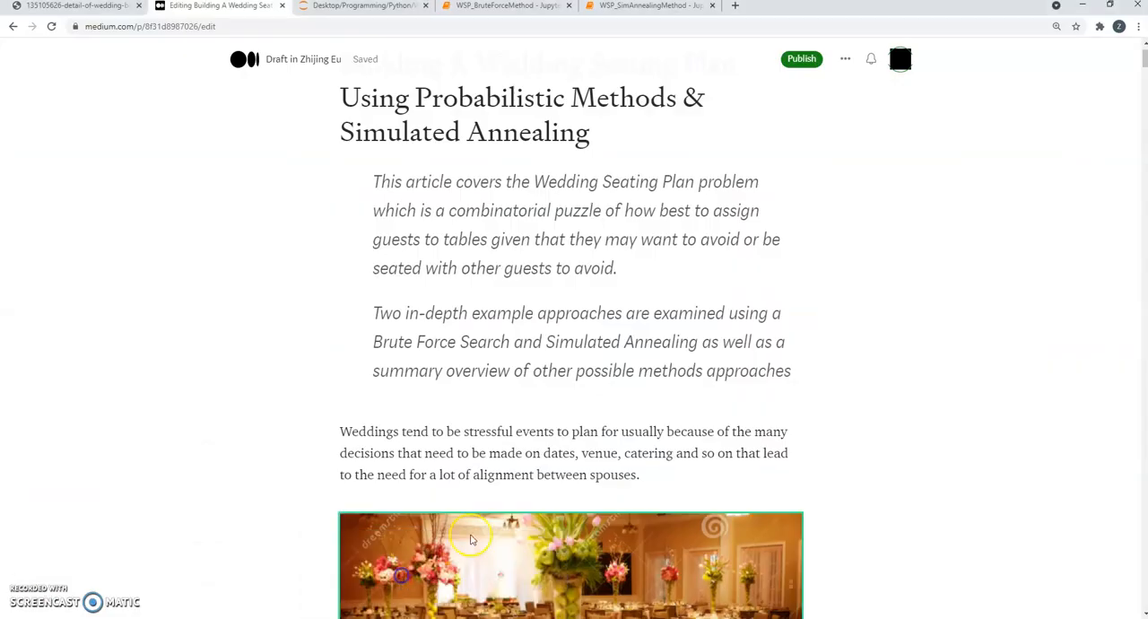
pyautogui.click(506, 7)
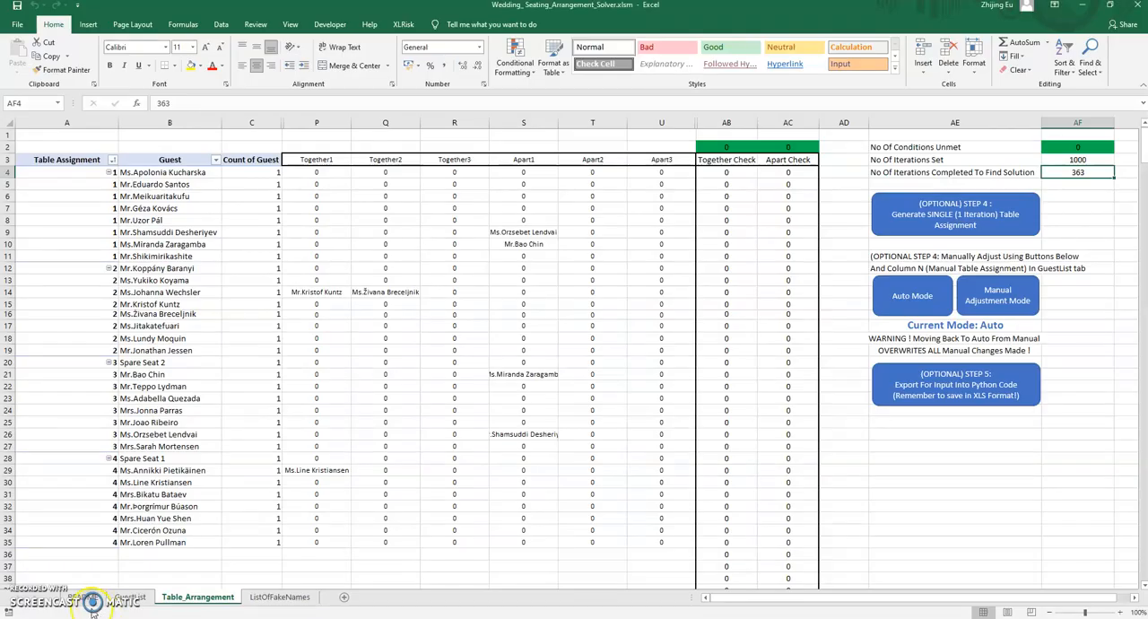
pyautogui.click(122, 594)
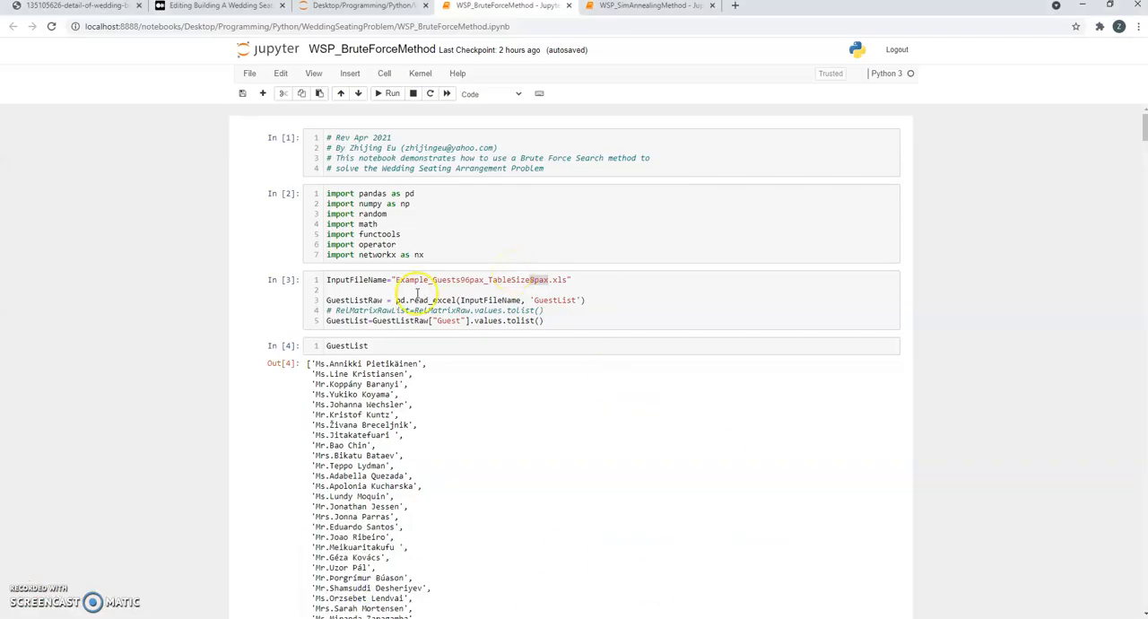
# Scroll through the BruteForce and SimAnnealing notebook results, then return to the Medium draft.
pyautogui.scroll(-3)
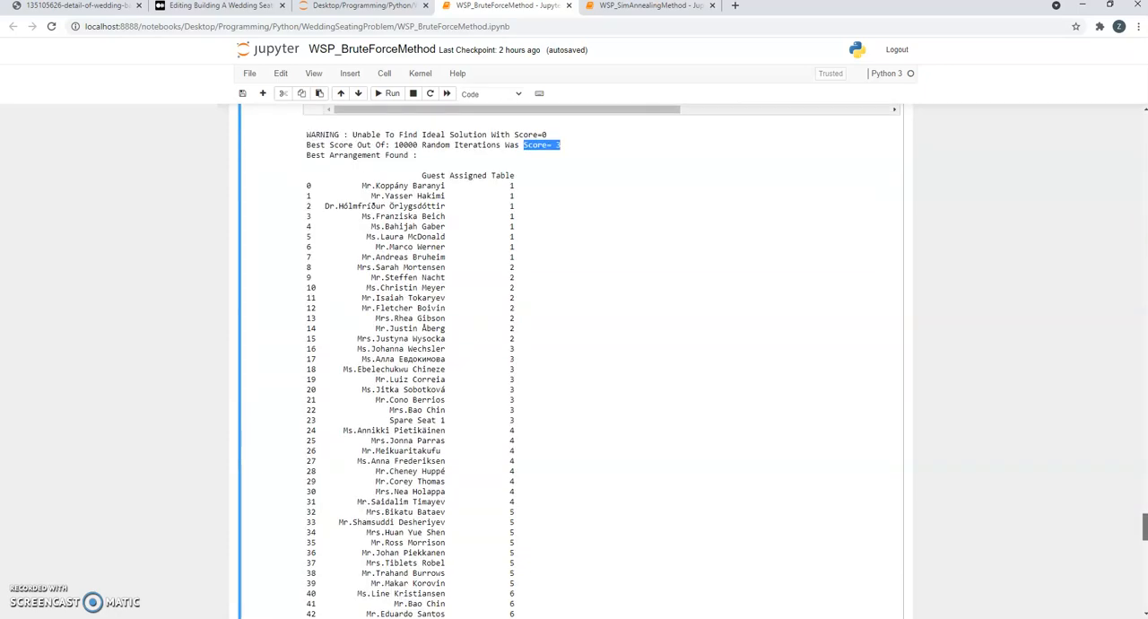
pyautogui.scroll(-3)
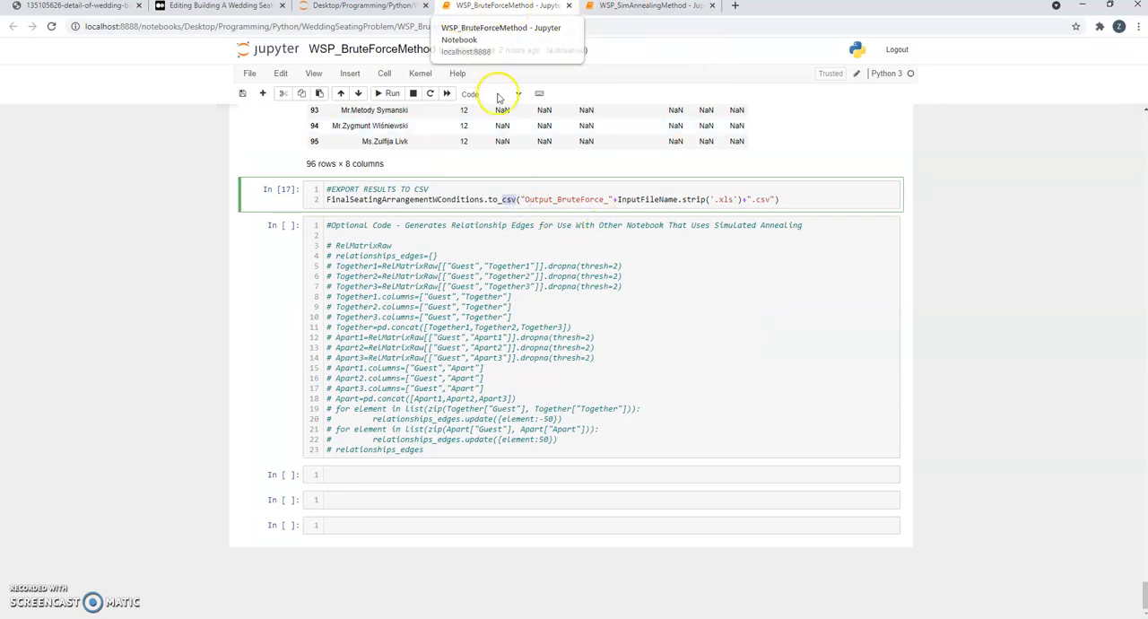
pyautogui.click(673, 7)
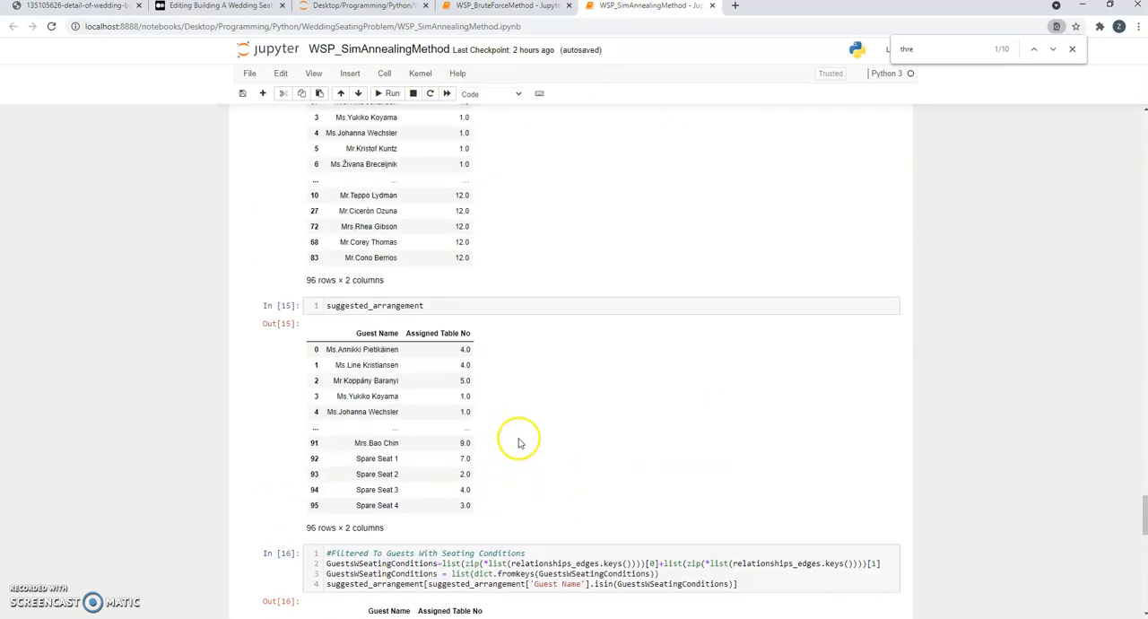
pyautogui.scroll(-3)
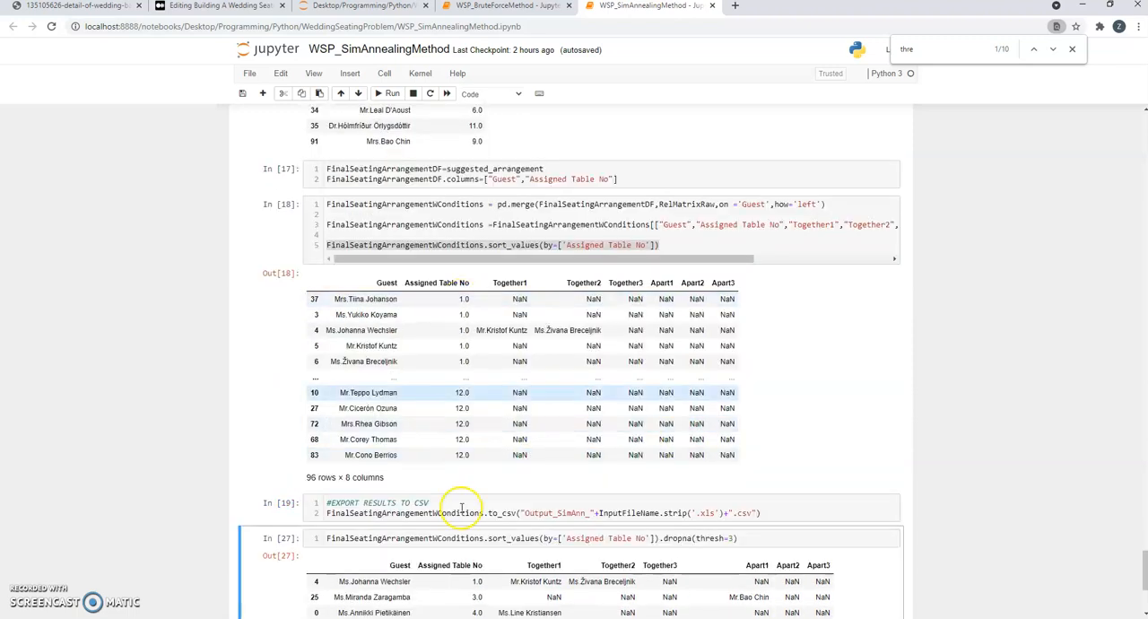
pyautogui.scroll(-3)
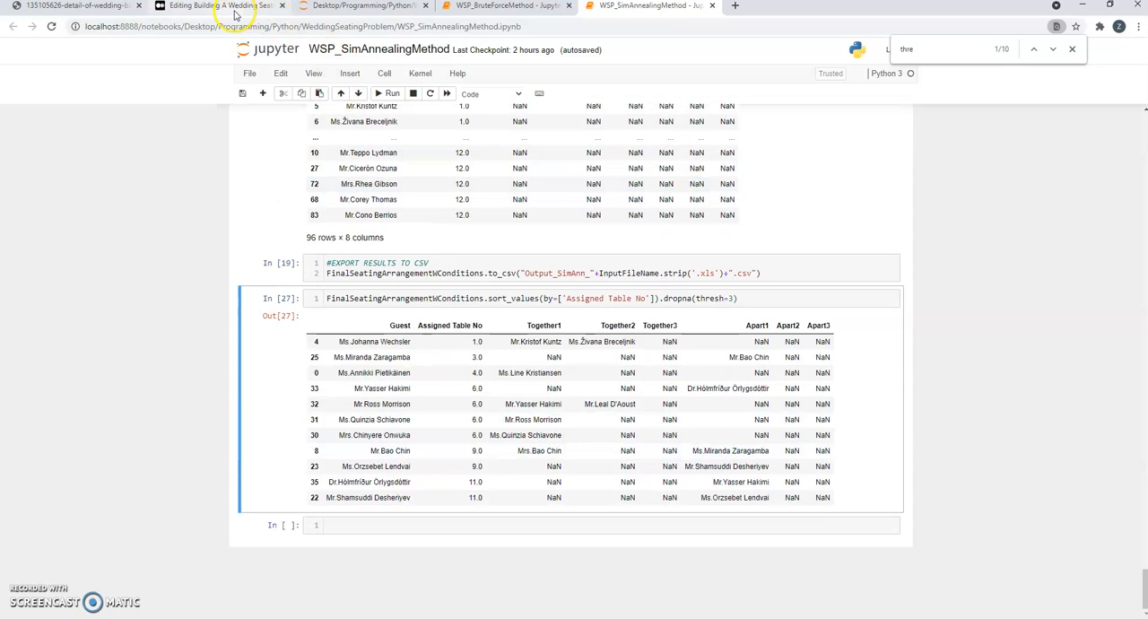
pyautogui.click(216, 6)
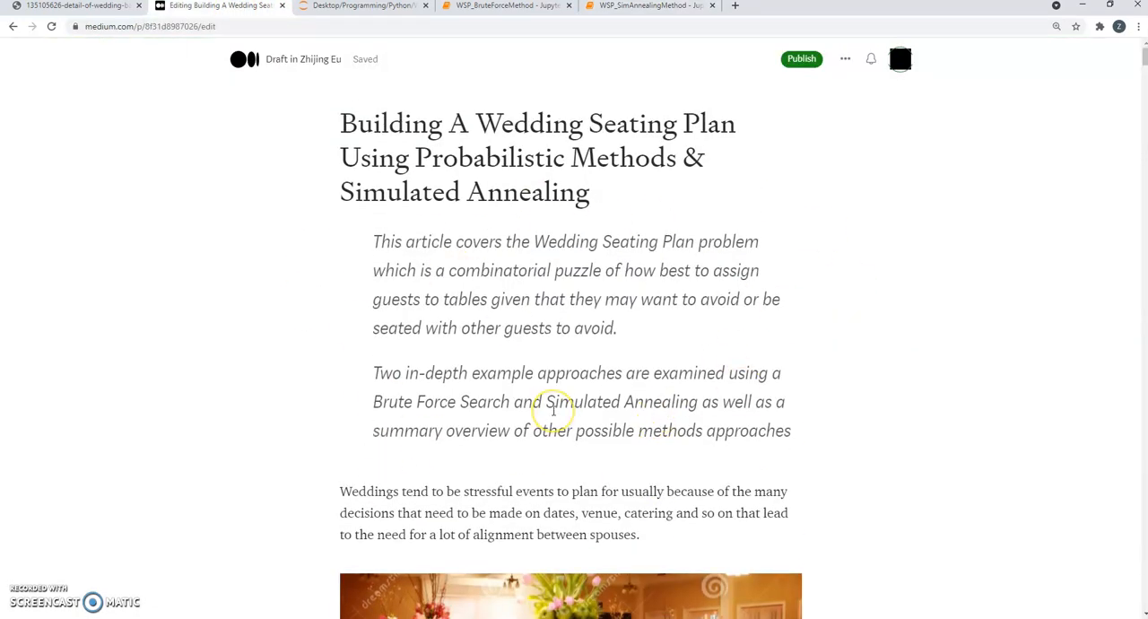
pyautogui.moveTo(225, 162)
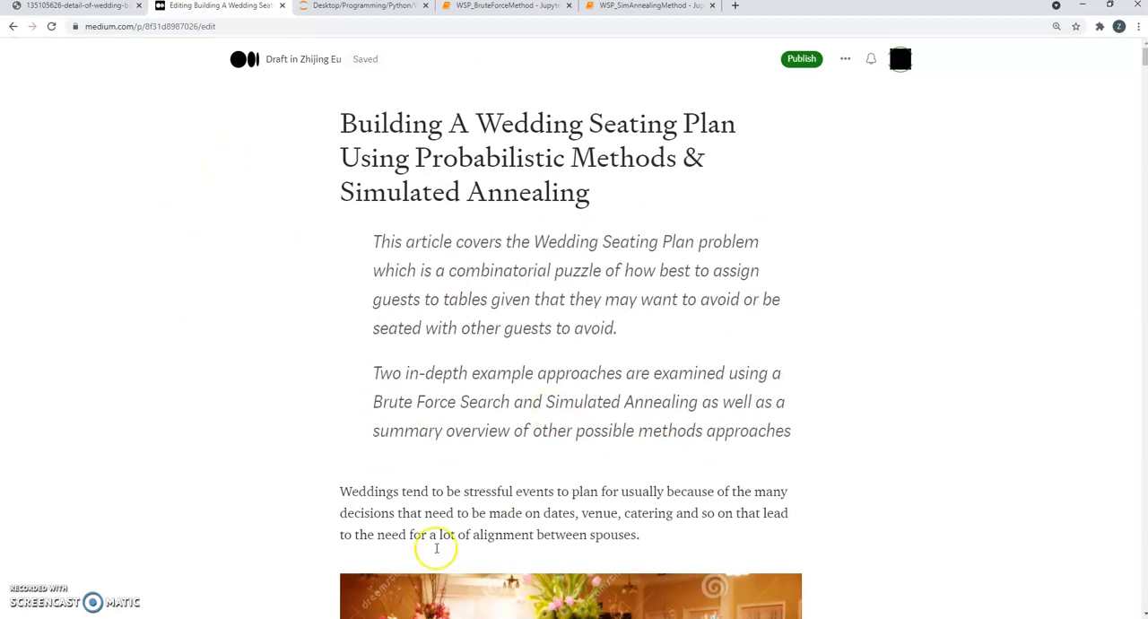
# Show the 123rf photo of wedding banquet tables with flowers.
pyautogui.click(76, 13)
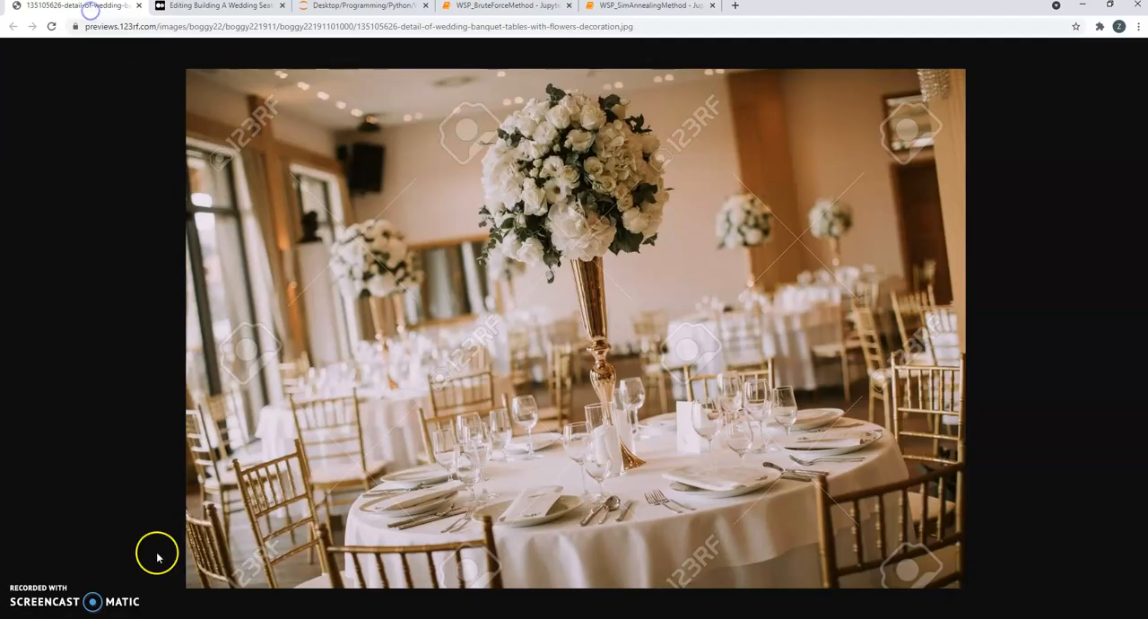